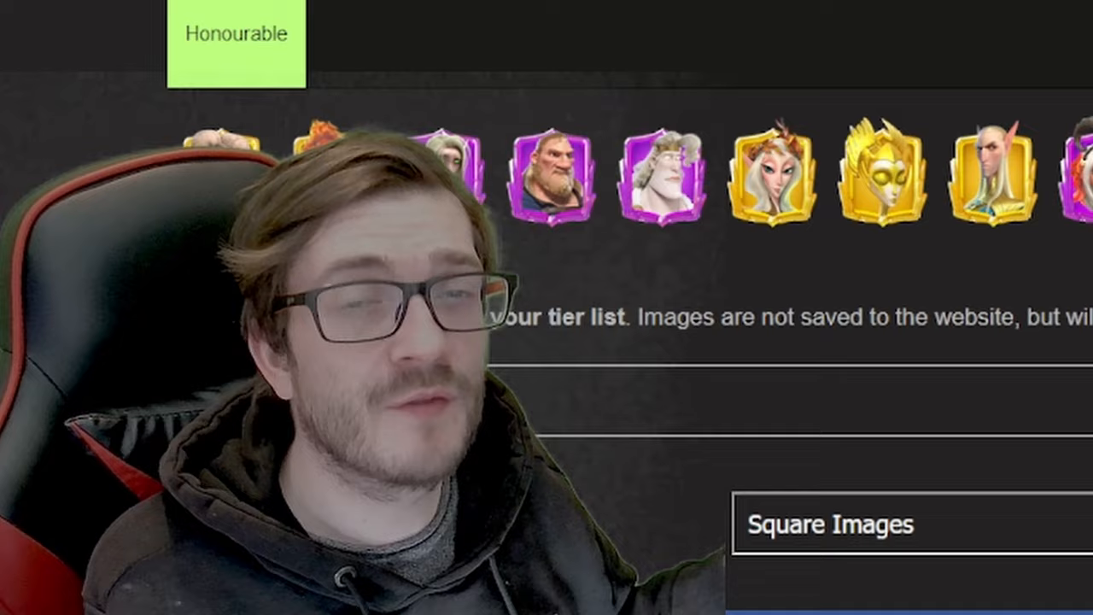
Step: Scroll down the page to find the red-haired golden-framed hero portrait
scroll("down", 3)
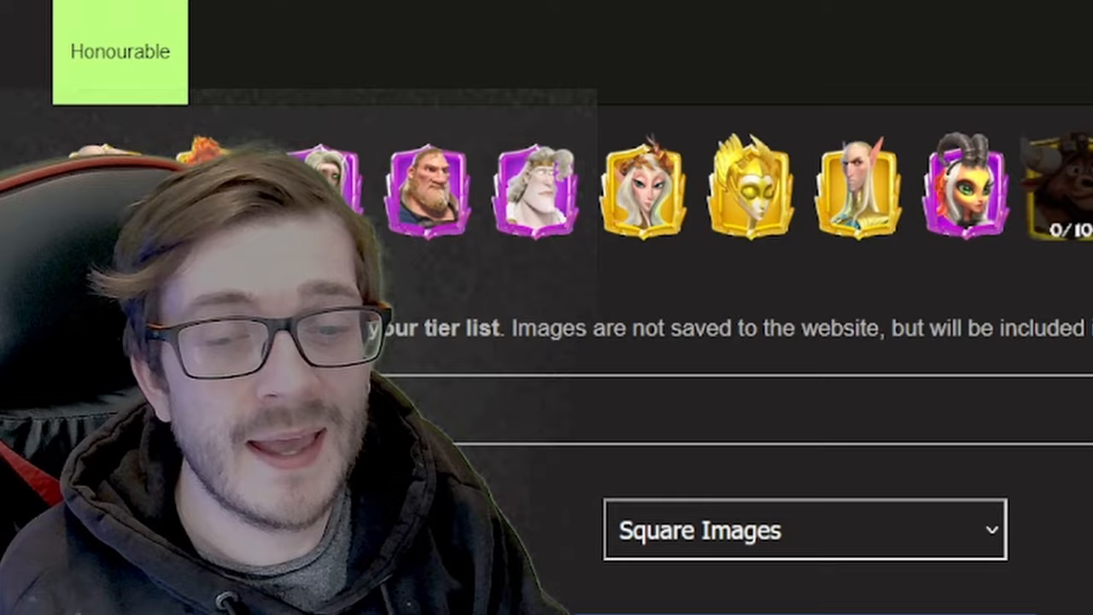
scroll("down", 3)
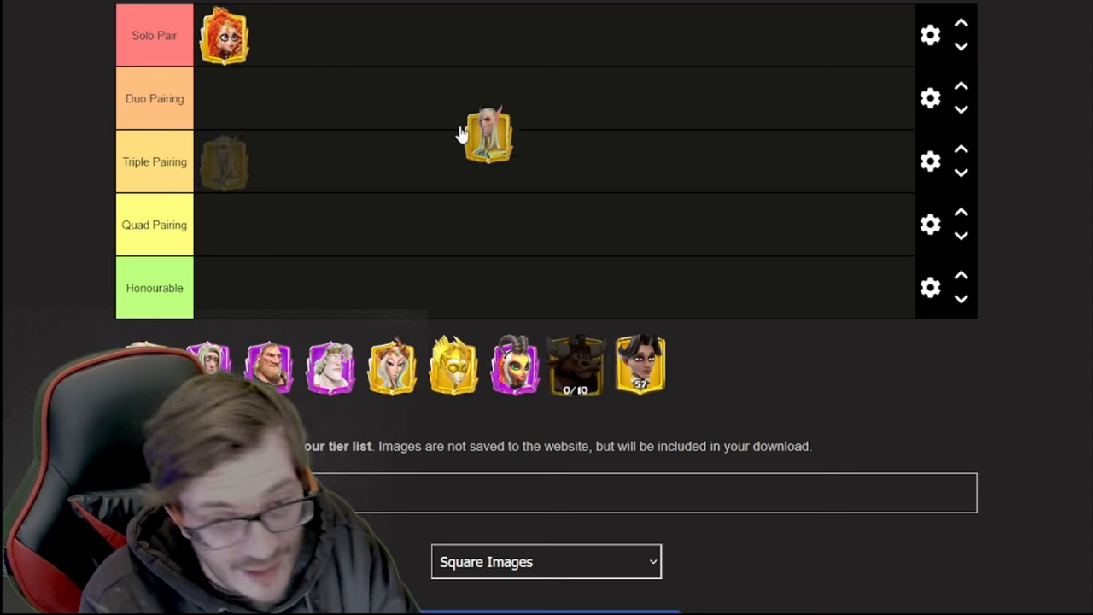
Step: Drop the pointed-eared elf portrait beside the red-haired hero in Solo Pair
left_click_drag(487, 133, 287, 35)
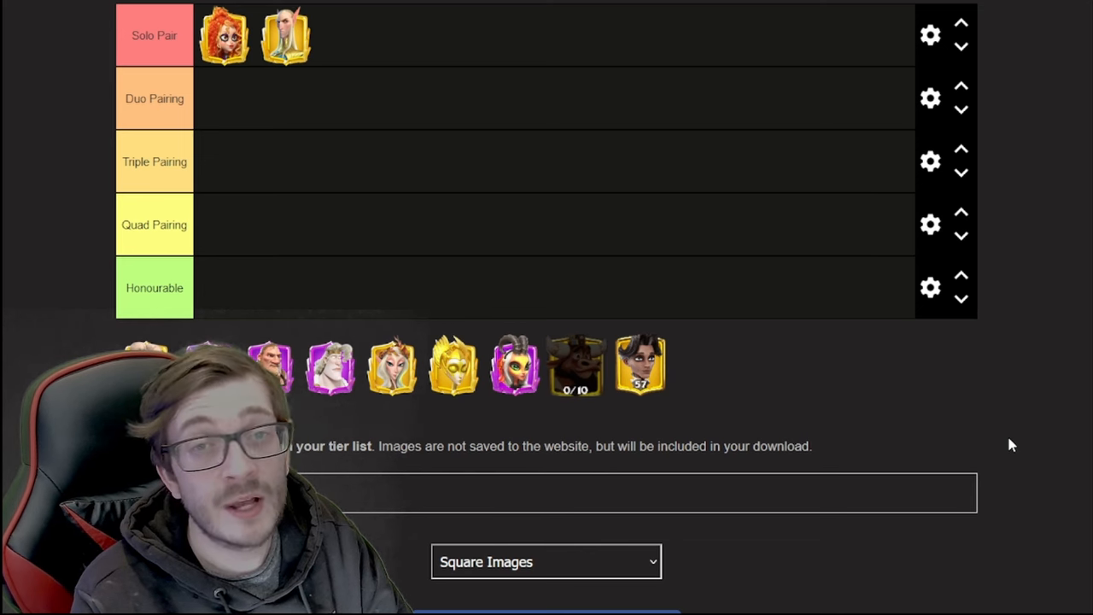
mouse_move(371, 143)
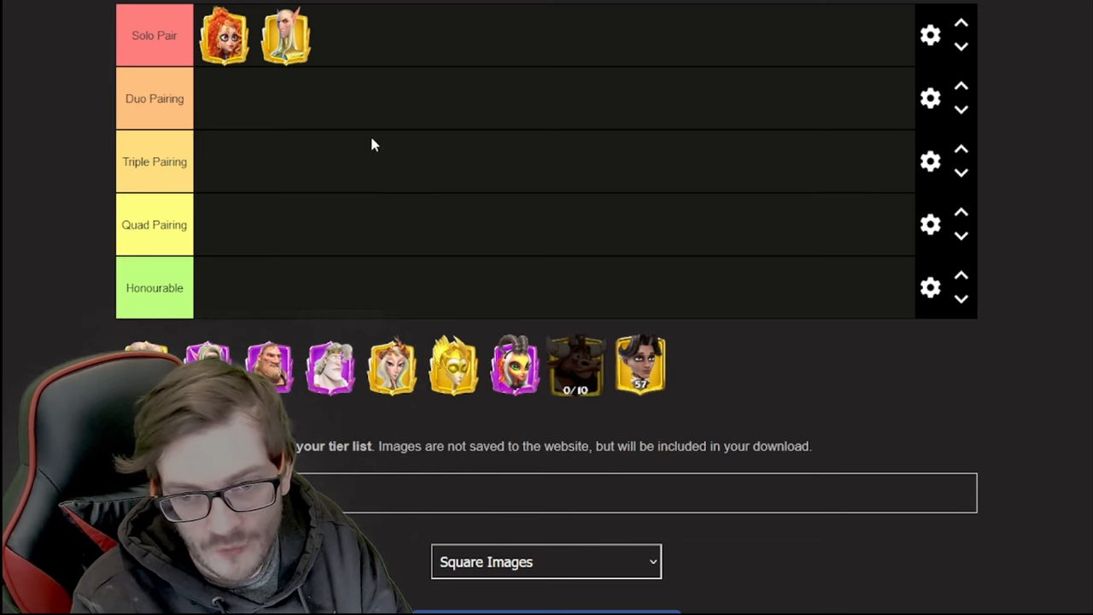
Step: Move the elf hero from Solo Pair down into the Duo Pairing row
left_click_drag(285, 35, 225, 98)
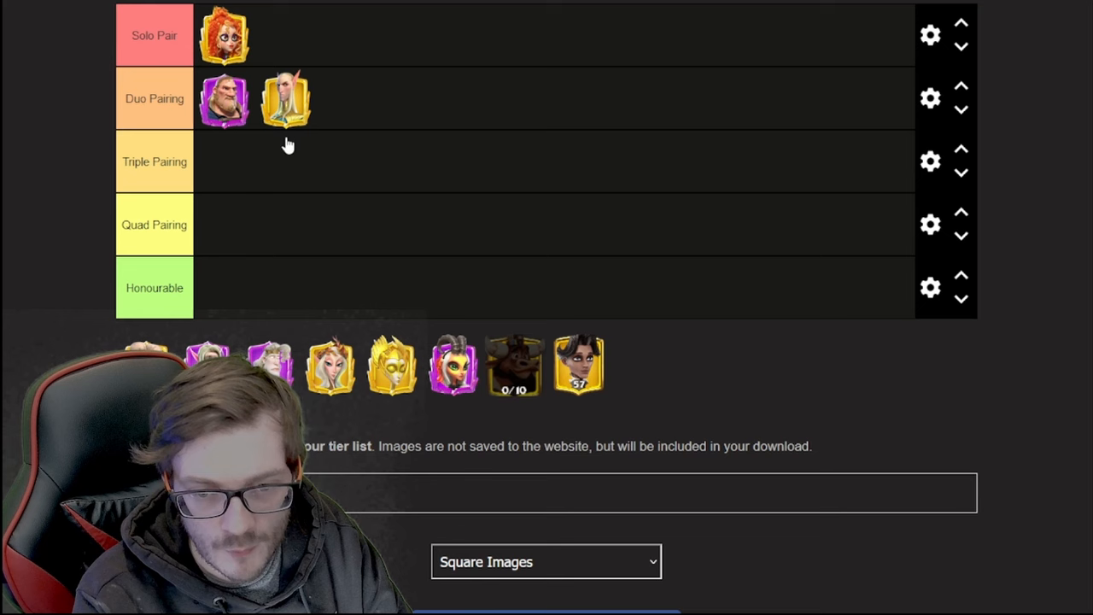
mouse_move(426, 120)
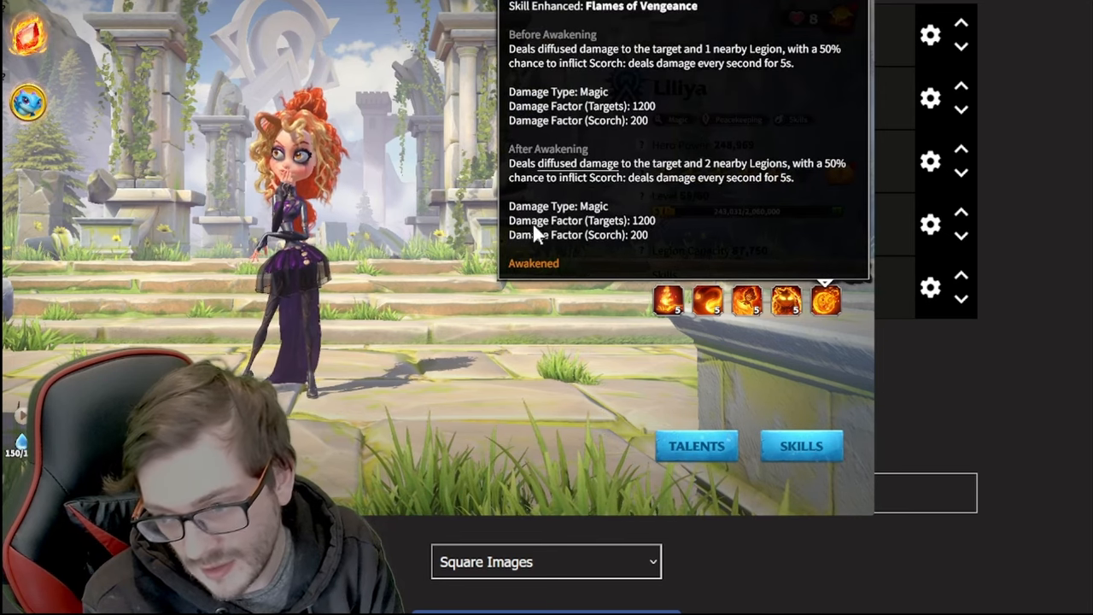
mouse_move(578, 163)
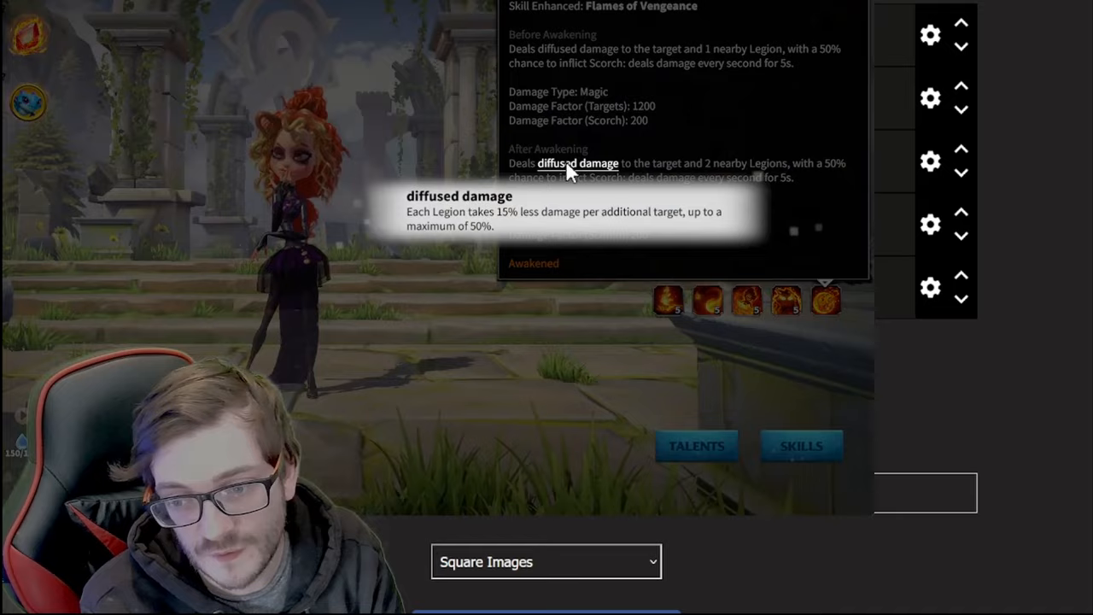
mouse_move(192, 209)
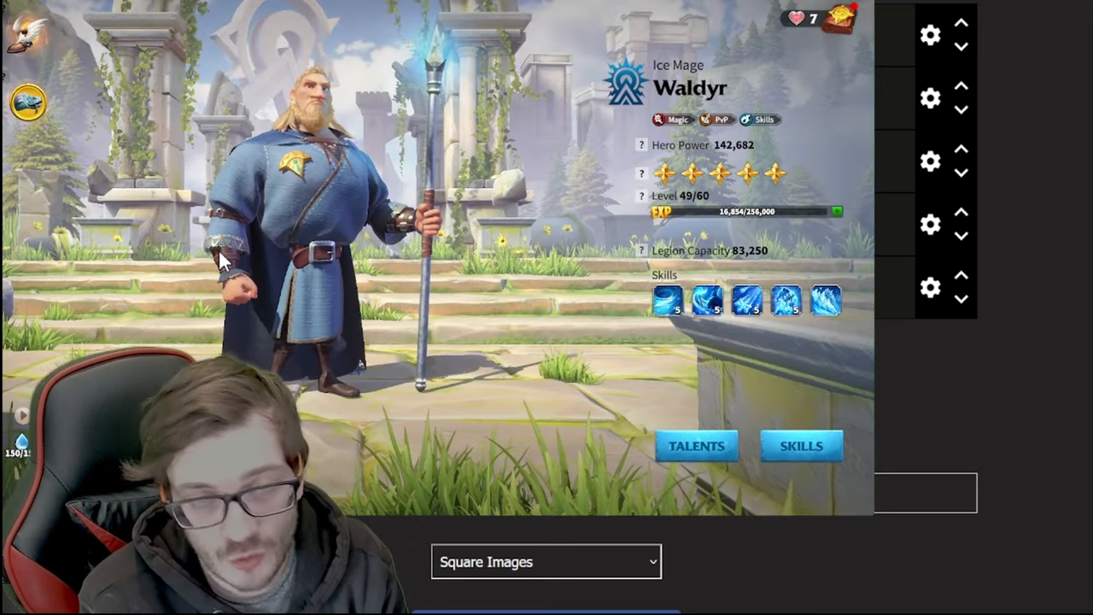
mouse_move(509, 235)
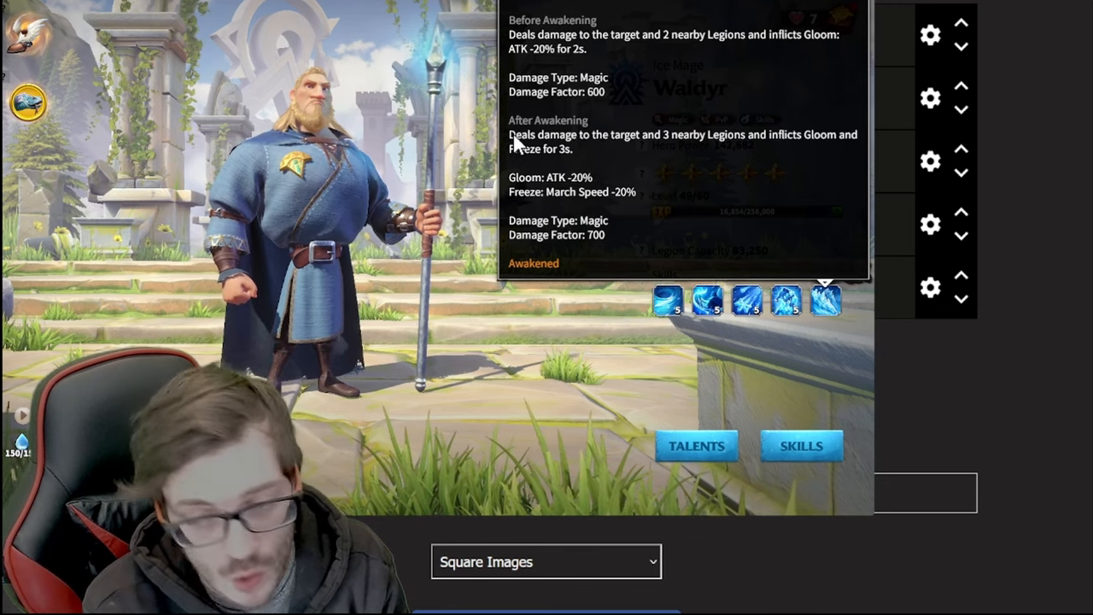
mouse_move(341, 200)
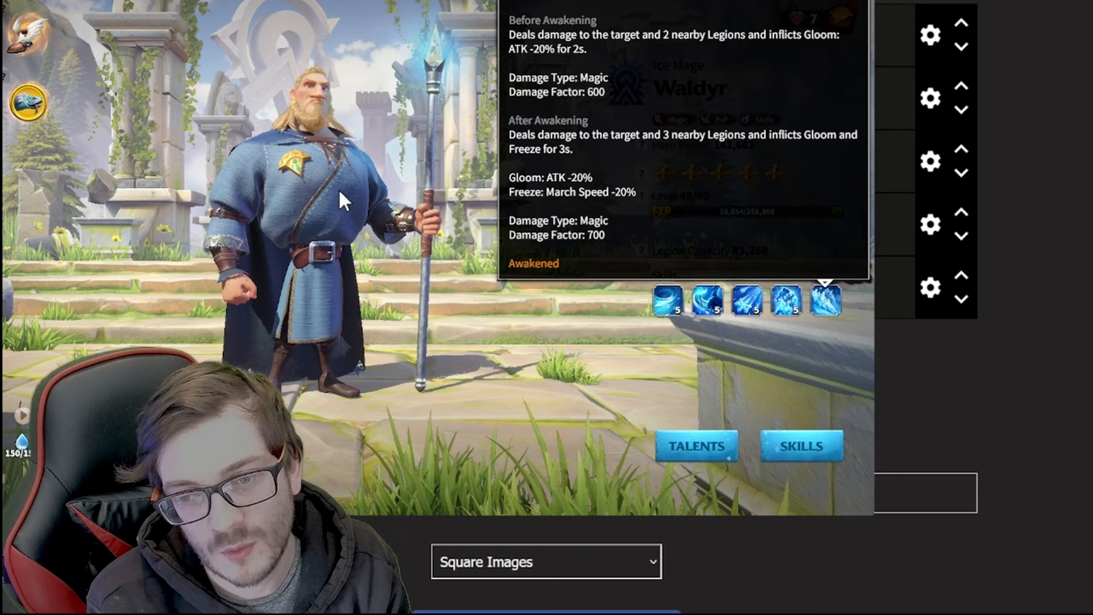
mouse_move(615, 346)
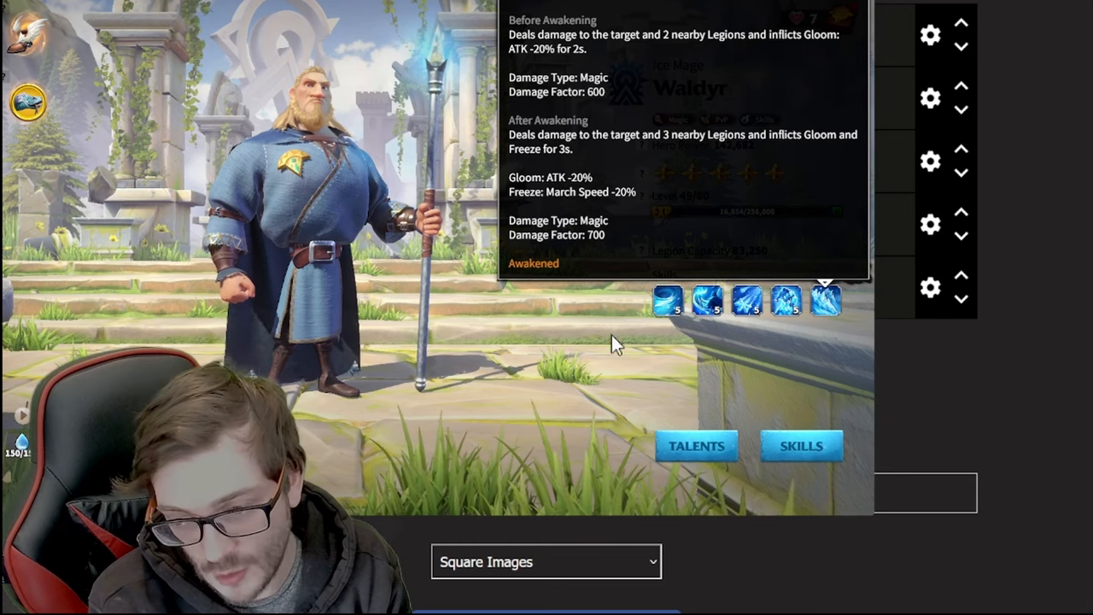
mouse_move(632, 214)
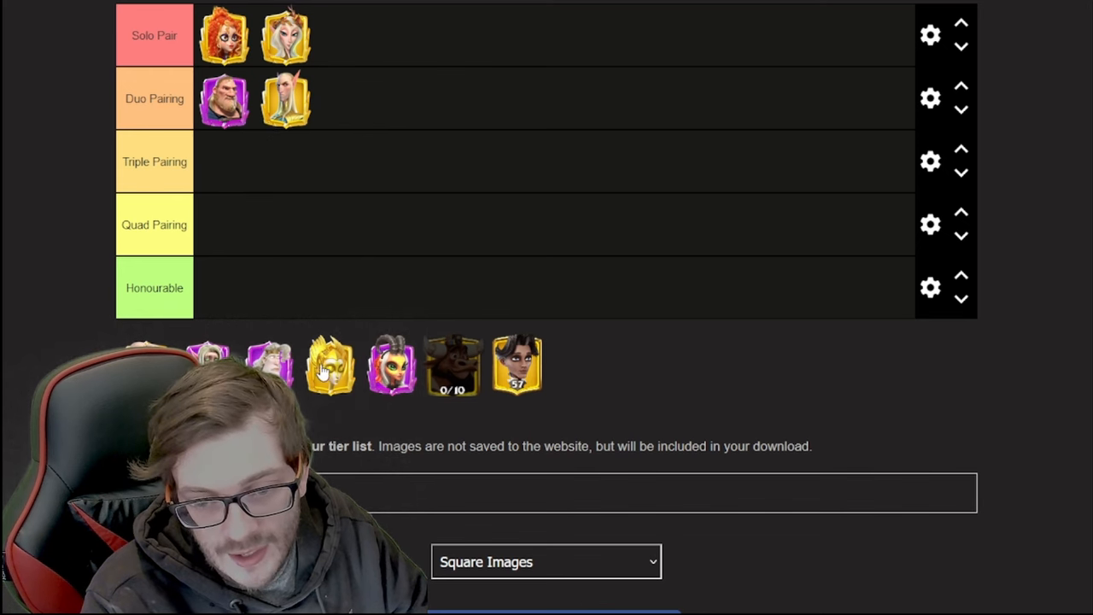
Step: Place a hero portrait from the pool into the Triple Pairing row
left_click_drag(517, 365, 227, 161)
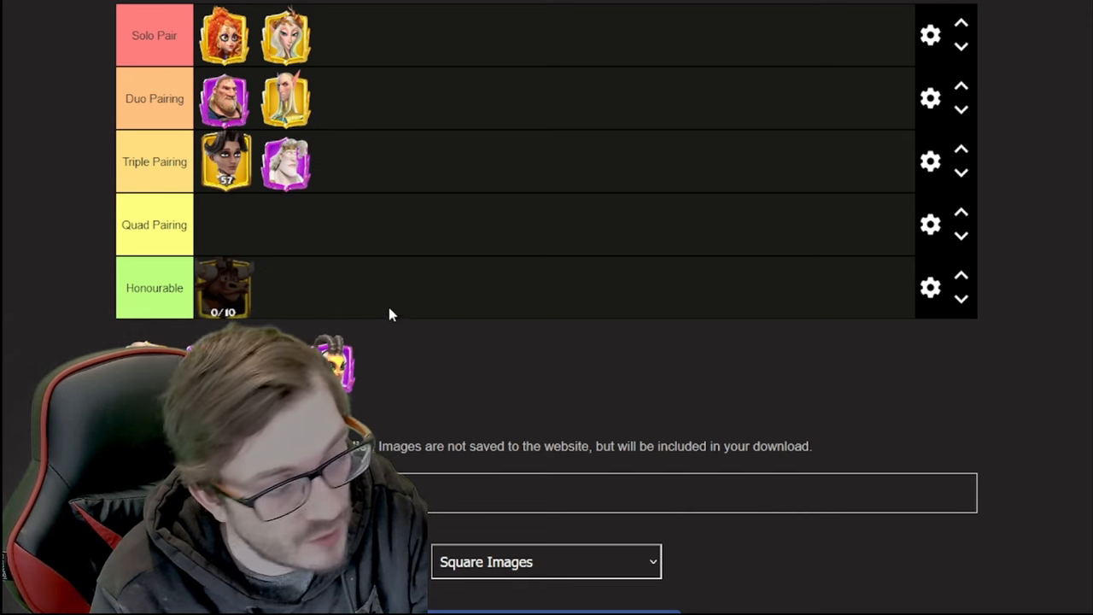
mouse_move(393, 305)
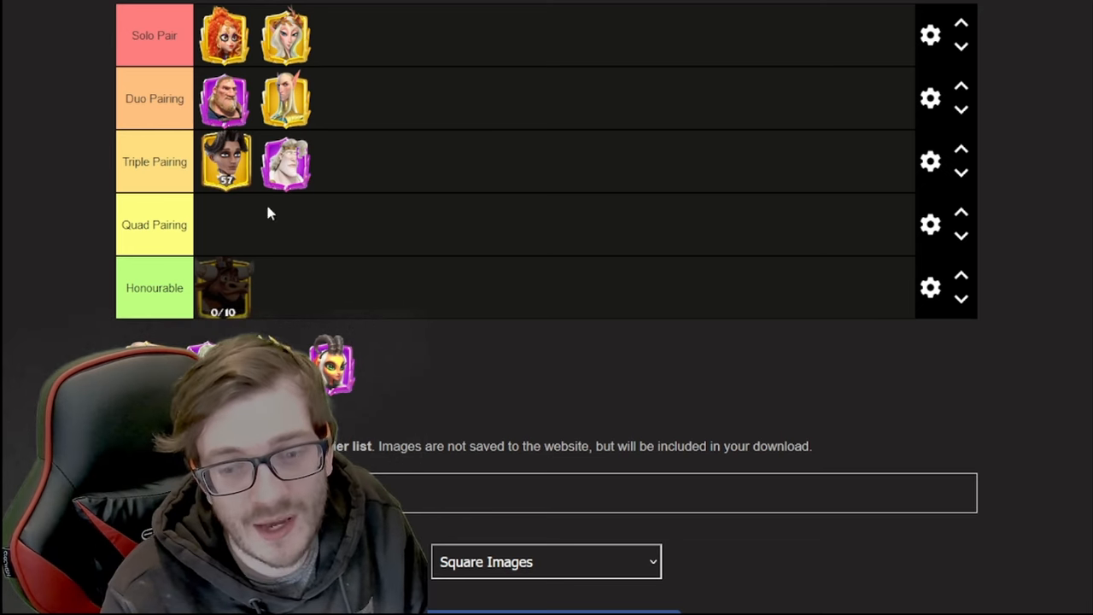
mouse_move(413, 242)
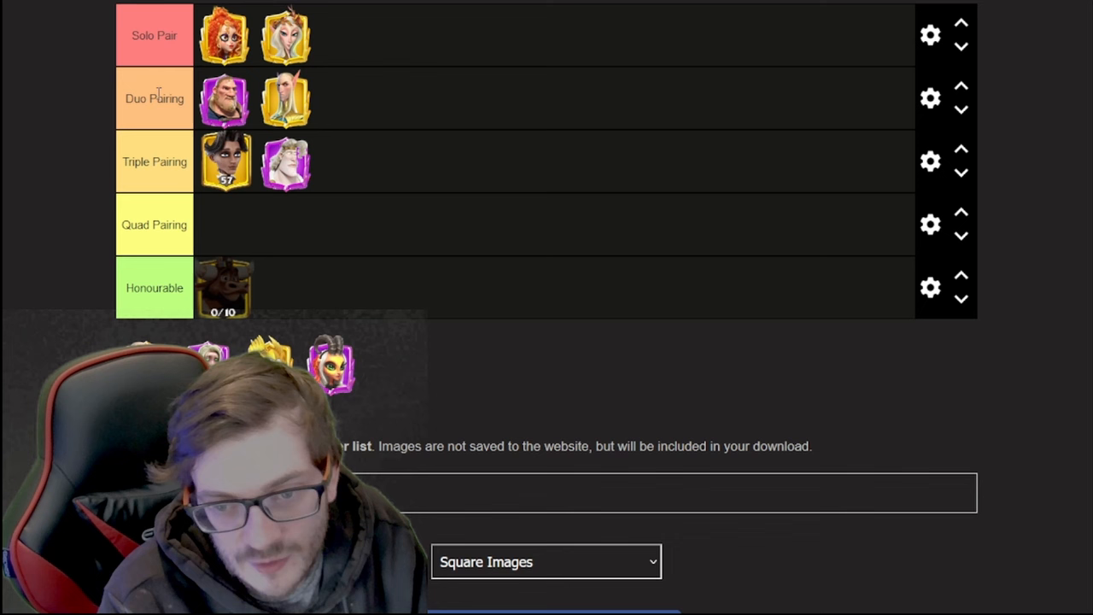
mouse_move(316, 176)
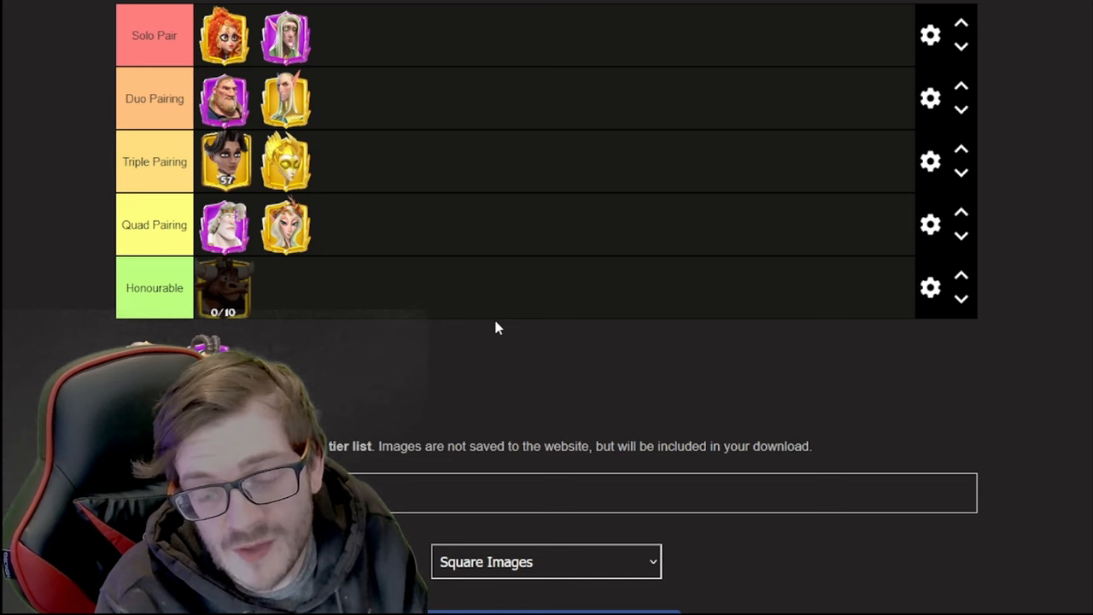
Step: Move the horned beast hero from Honourable up into Triple Pairing
left_click_drag(224, 287, 354, 162)
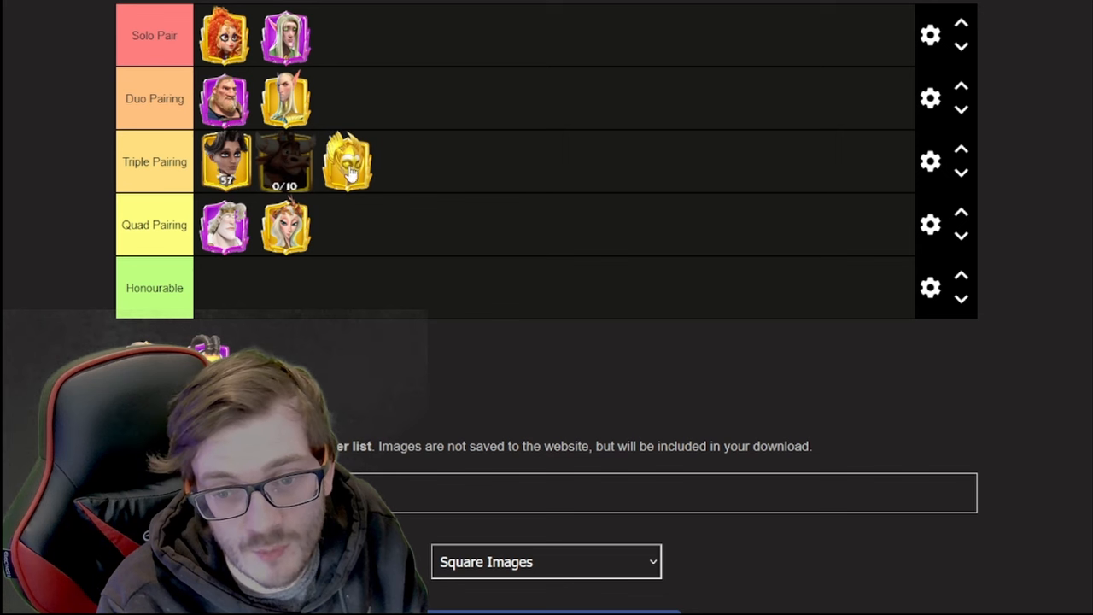
Step: Return the horned bull-headed hero from Triple Pairing to the Honourable row
left_click_drag(347, 161, 324, 224)
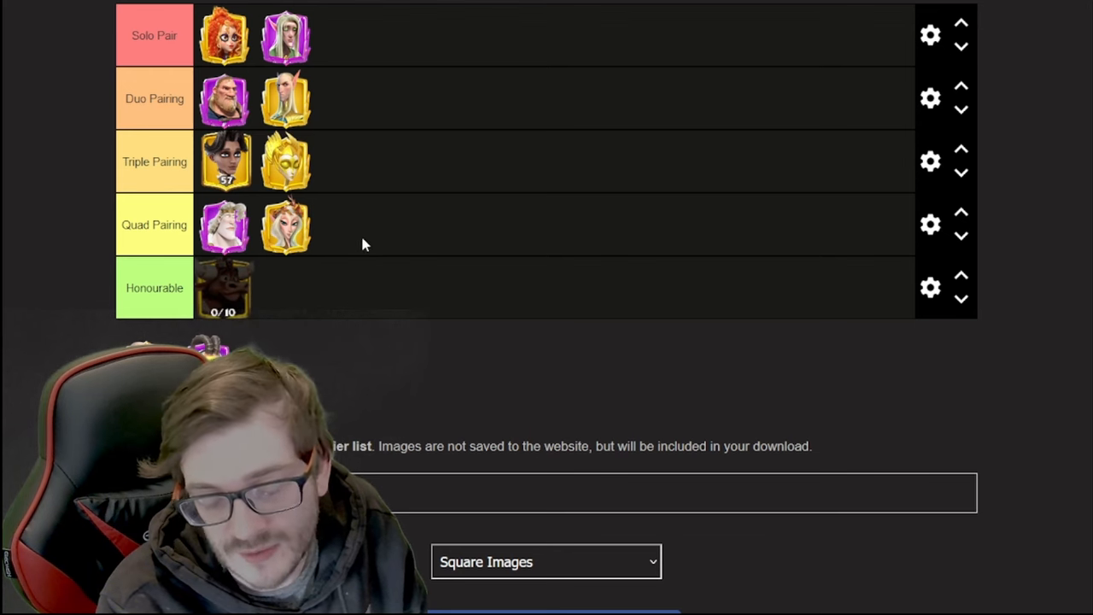
mouse_move(450, 273)
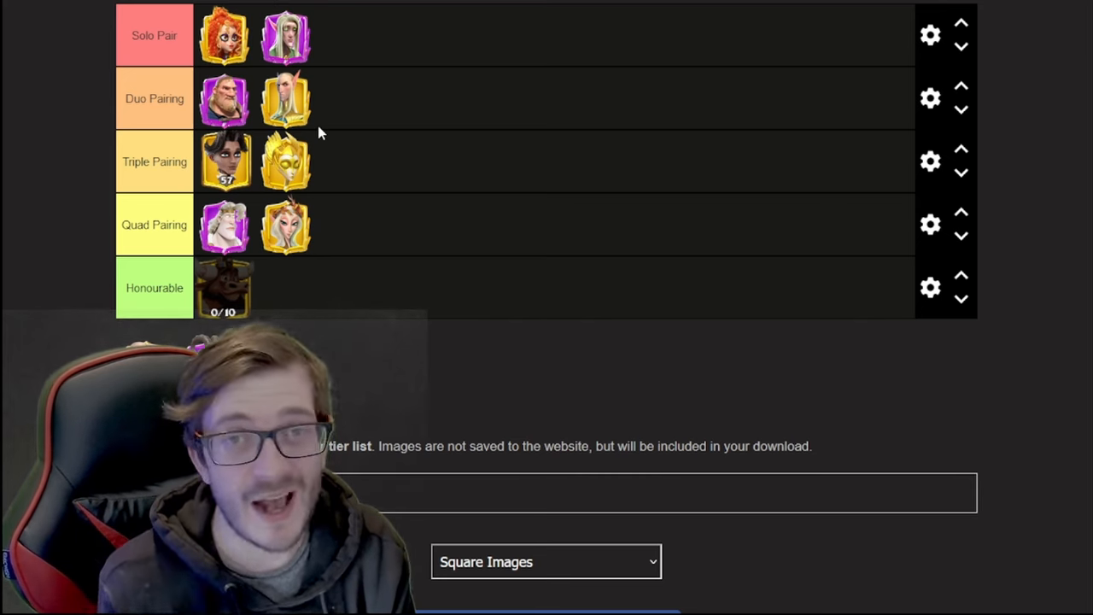
mouse_move(201, 70)
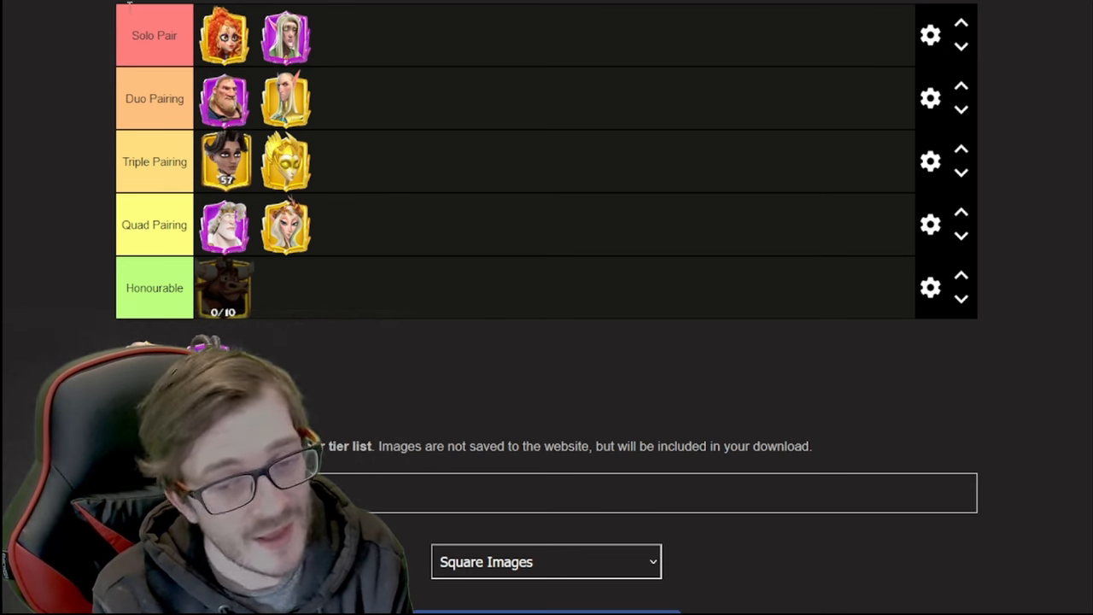
mouse_move(228, 156)
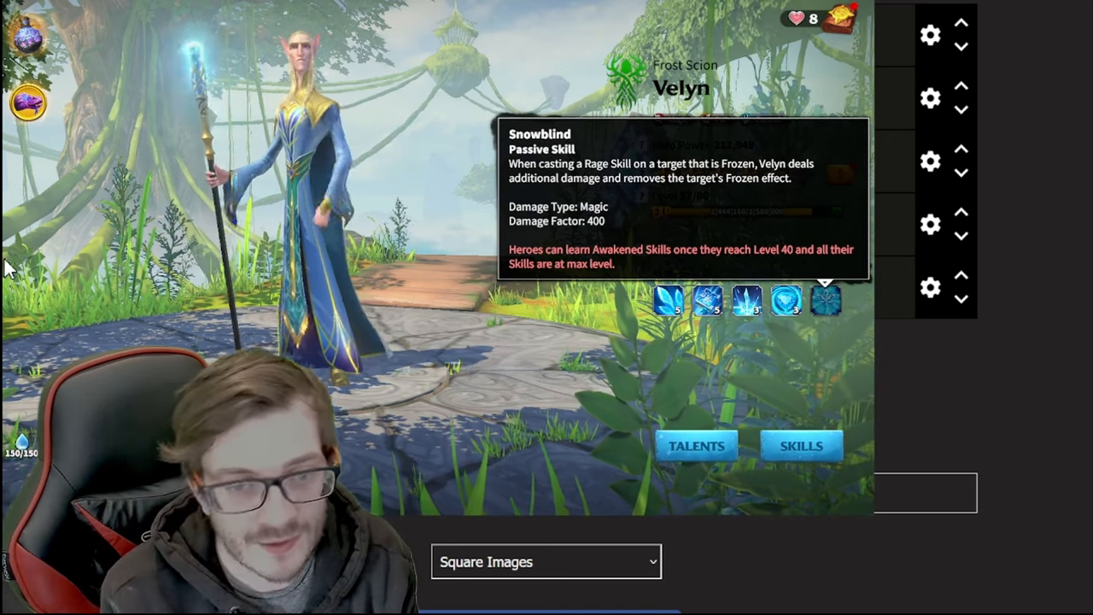
mouse_move(475, 48)
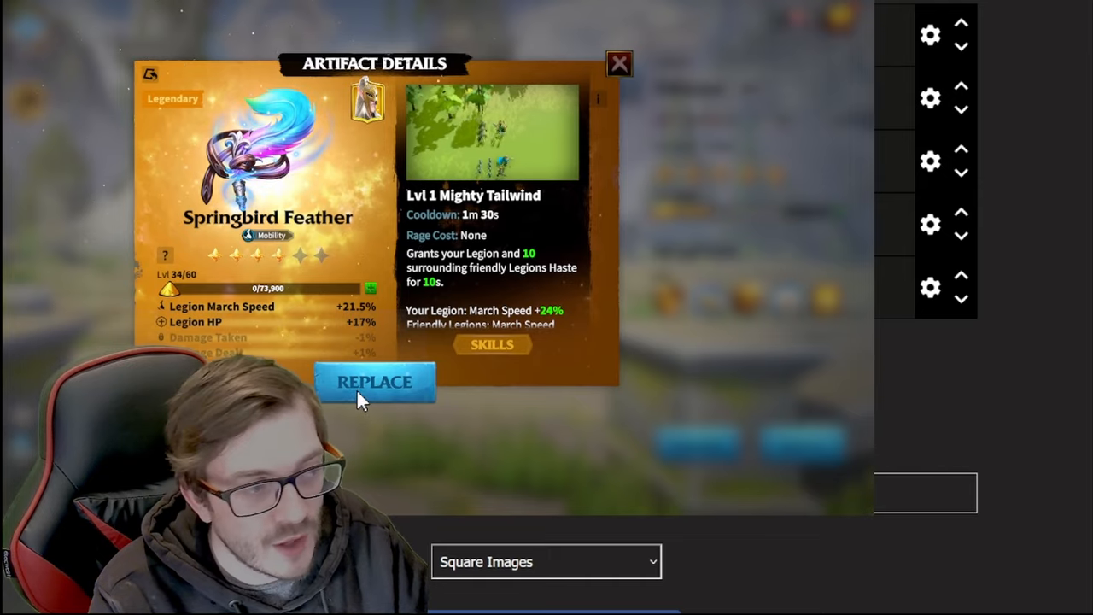
Step: Click the top area of the Call of Dragons hero screen
left_click(619, 63)
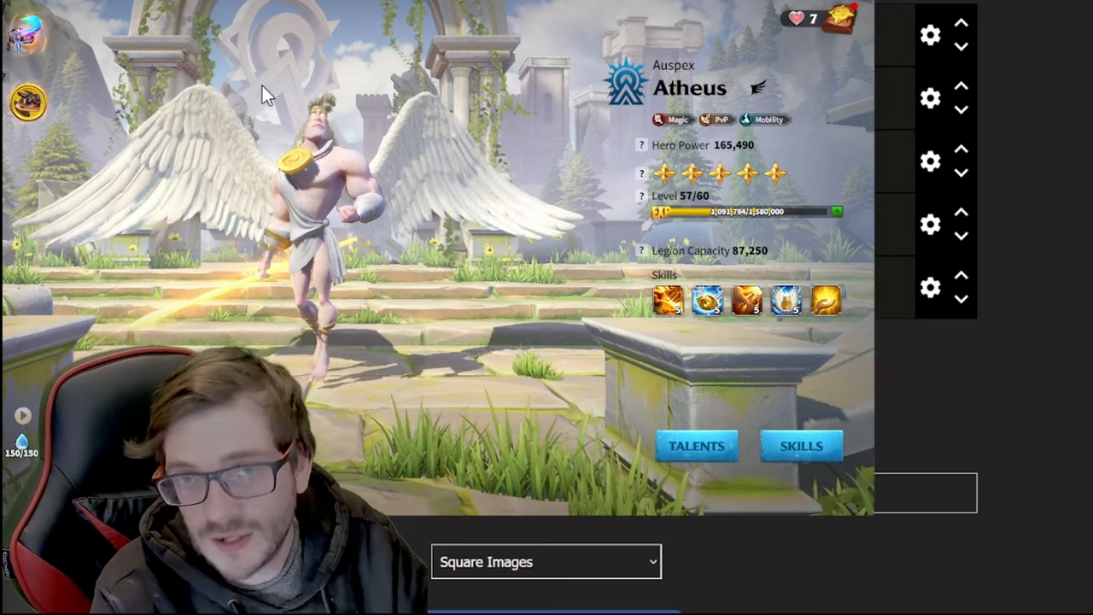
mouse_move(73, 43)
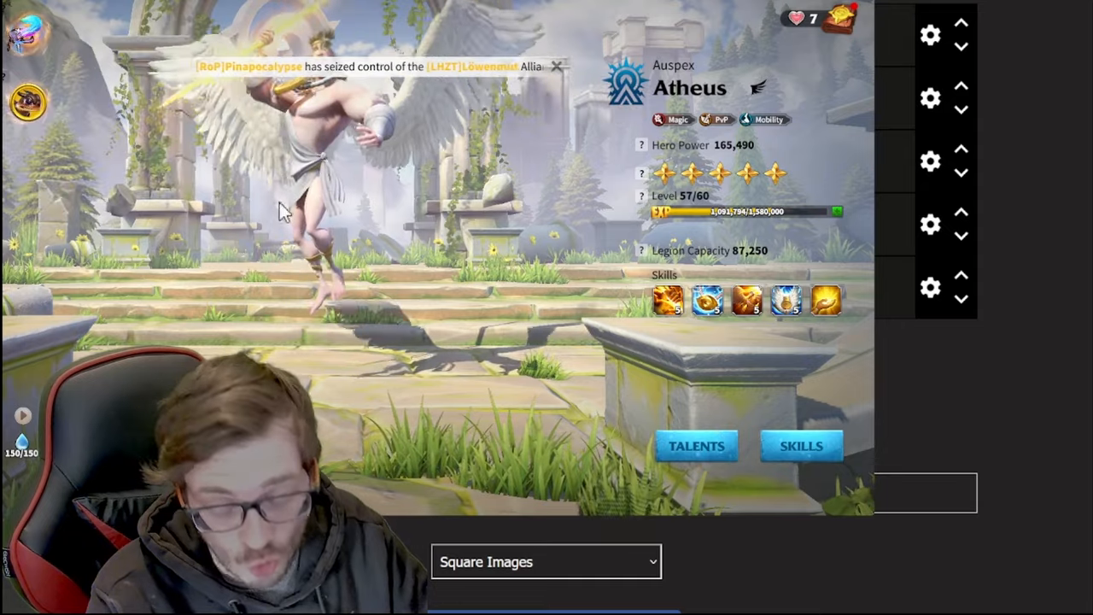
left_click(556, 67)
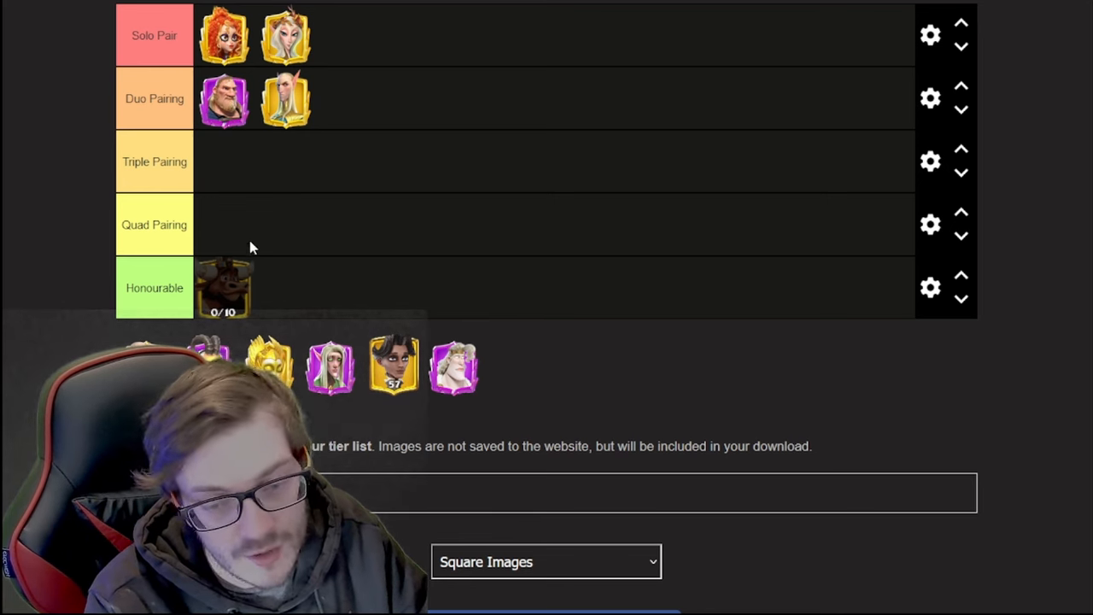
Step: Drop the golden masked hero into Honourable, then move it into Solo Pair
left_click_drag(269, 365, 287, 288)
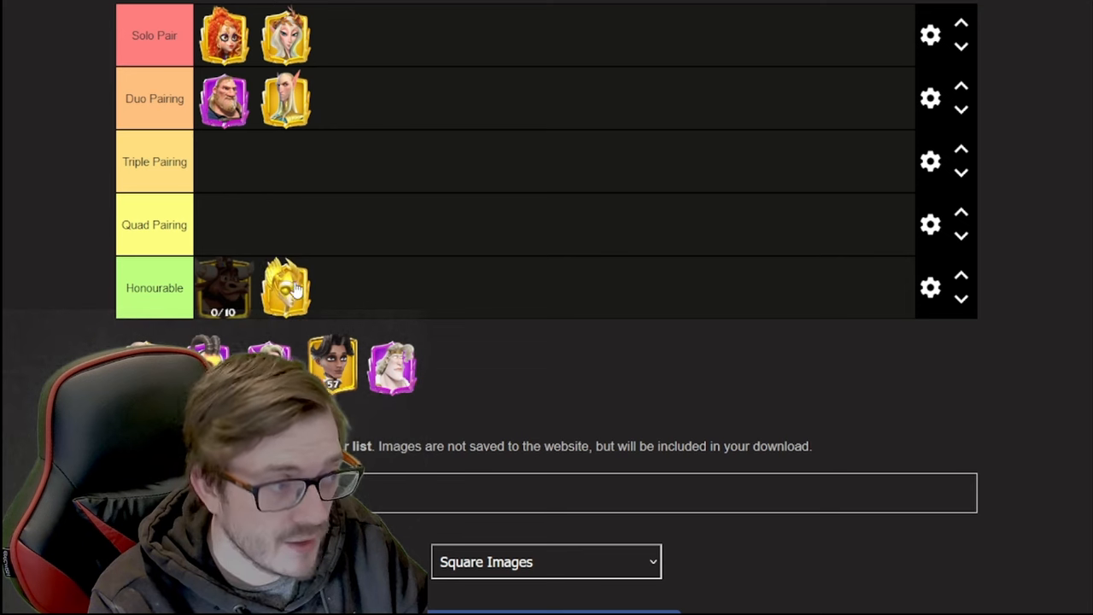
left_click_drag(285, 288, 347, 35)
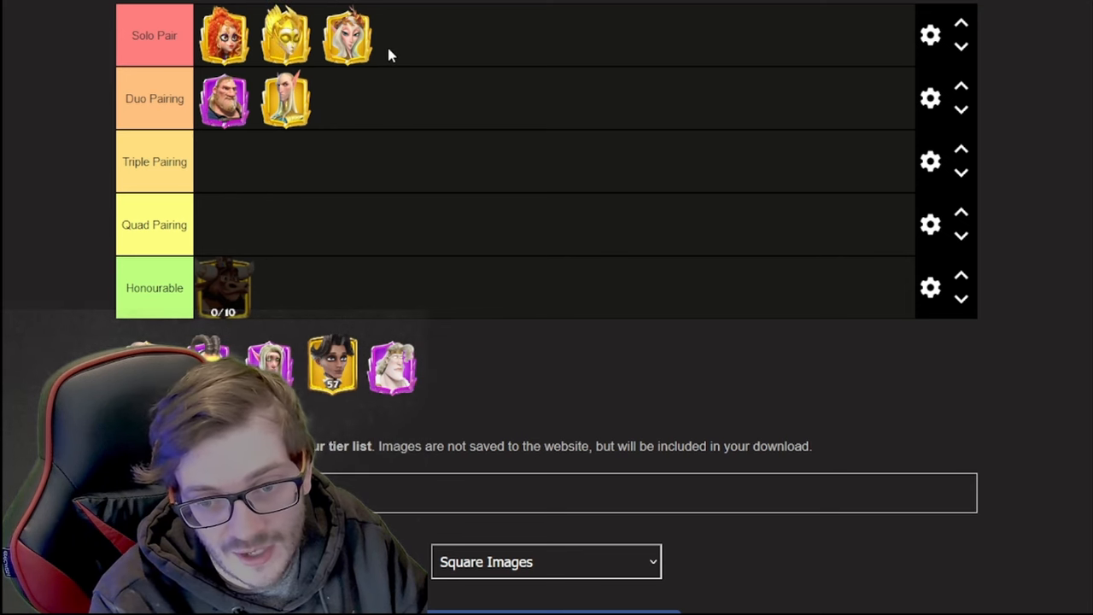
mouse_move(426, 50)
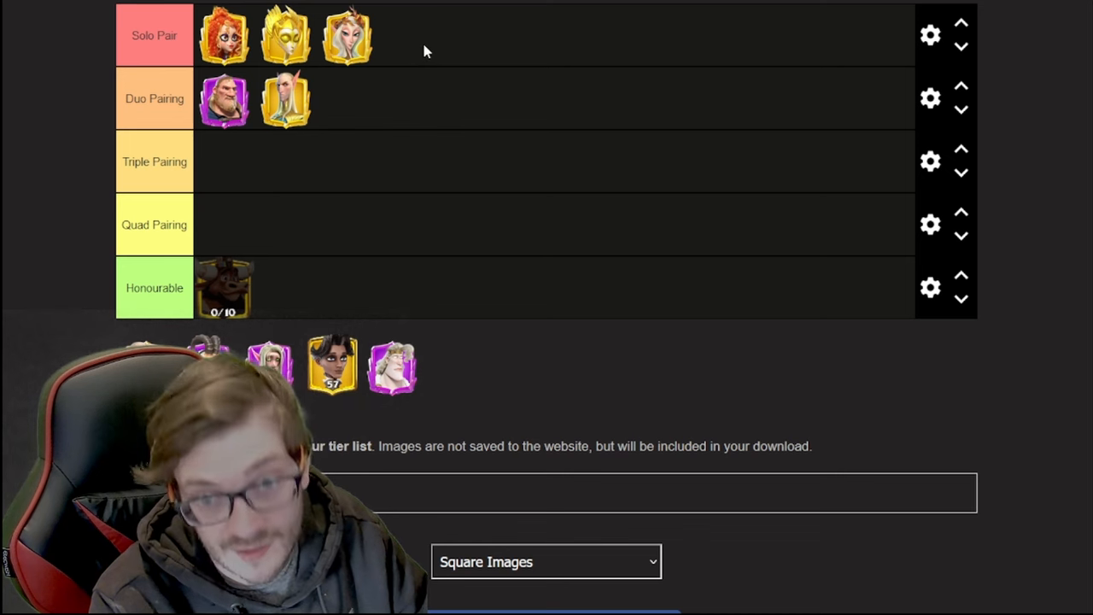
mouse_move(312, 17)
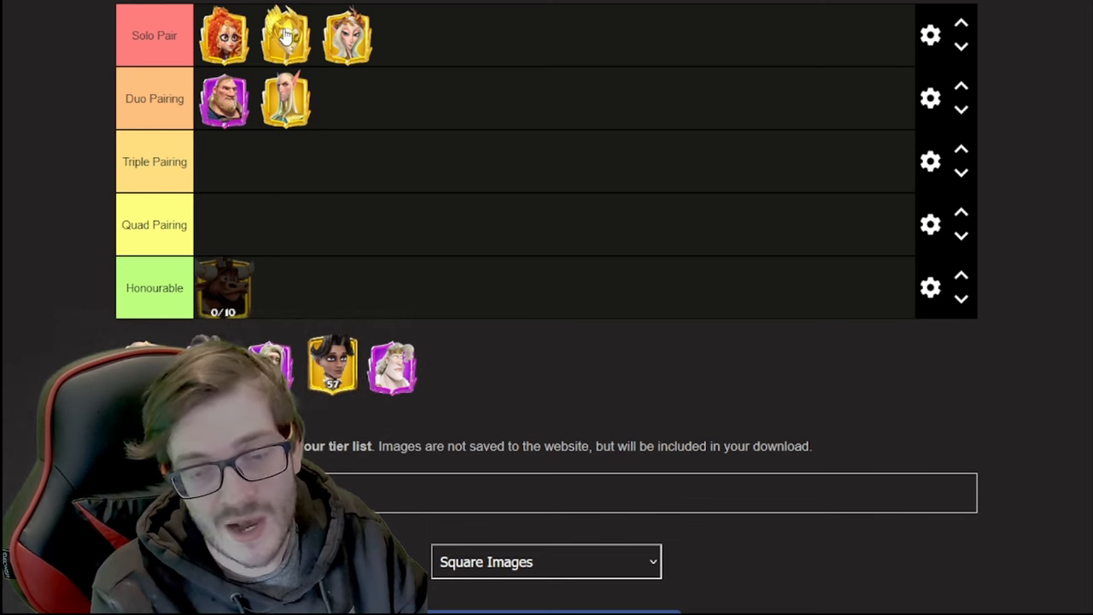
mouse_move(346, 70)
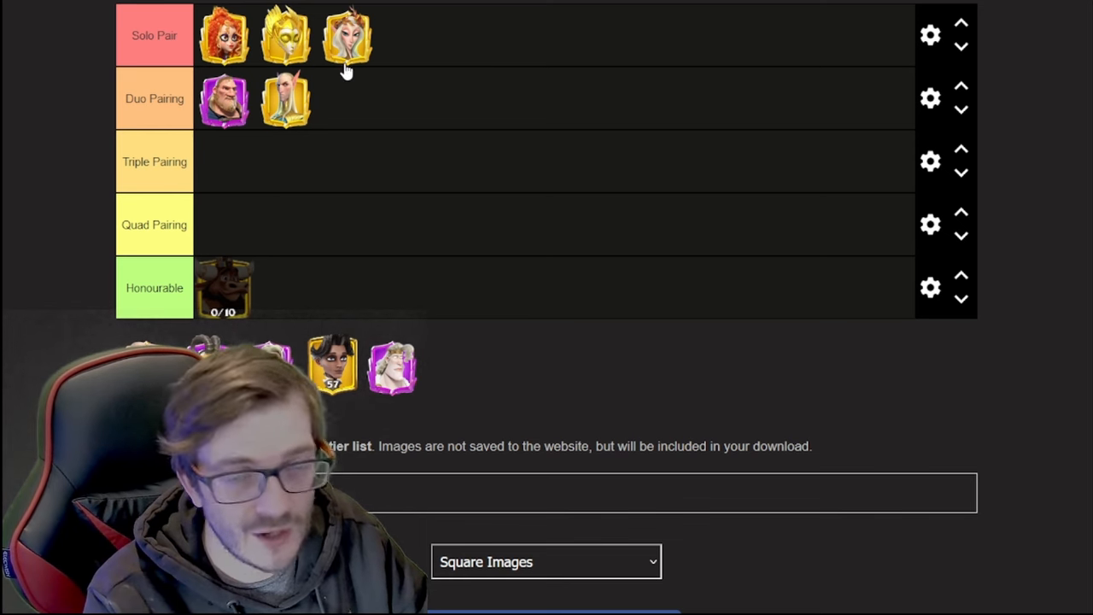
mouse_move(410, 81)
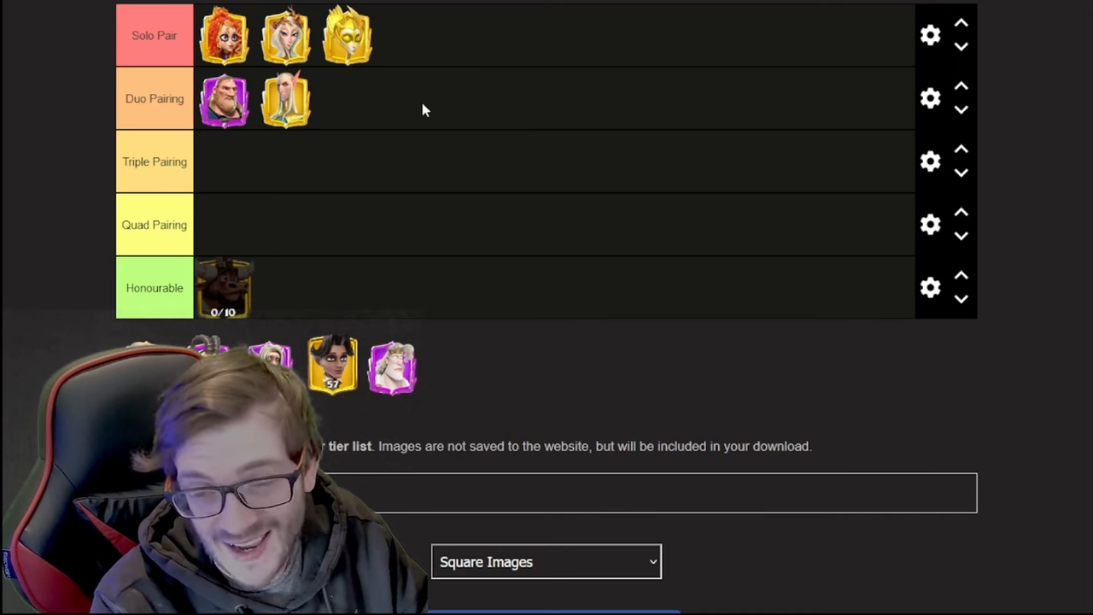
mouse_move(461, 88)
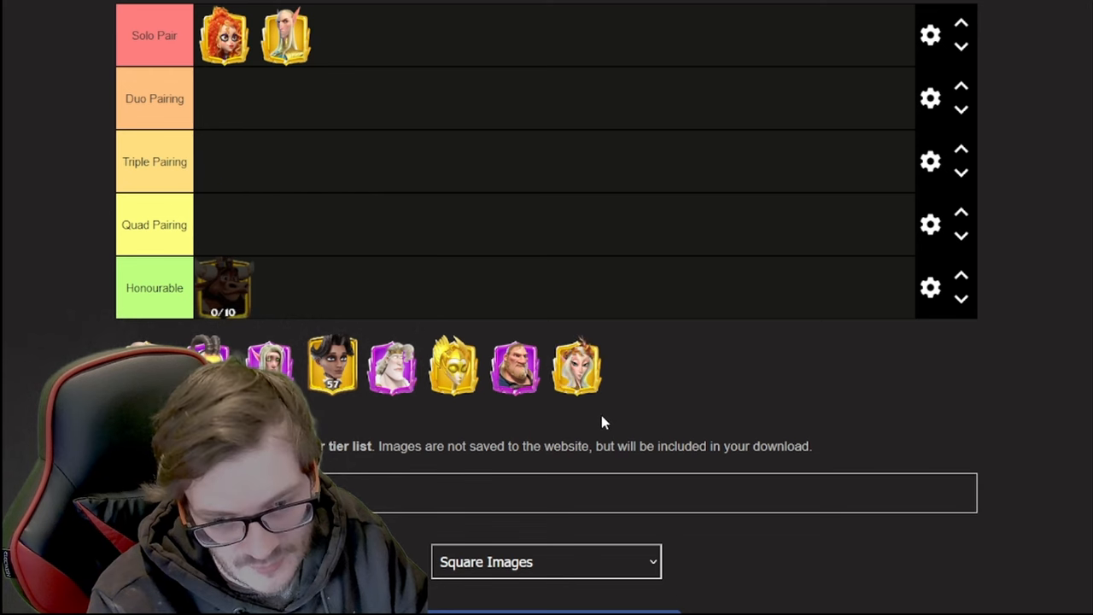
mouse_move(672, 425)
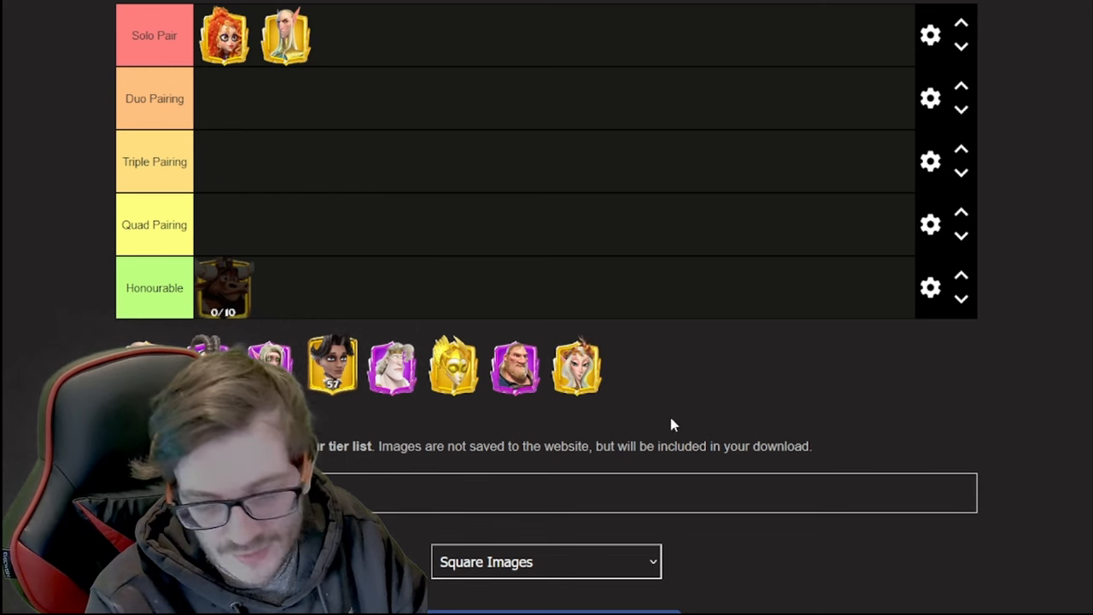